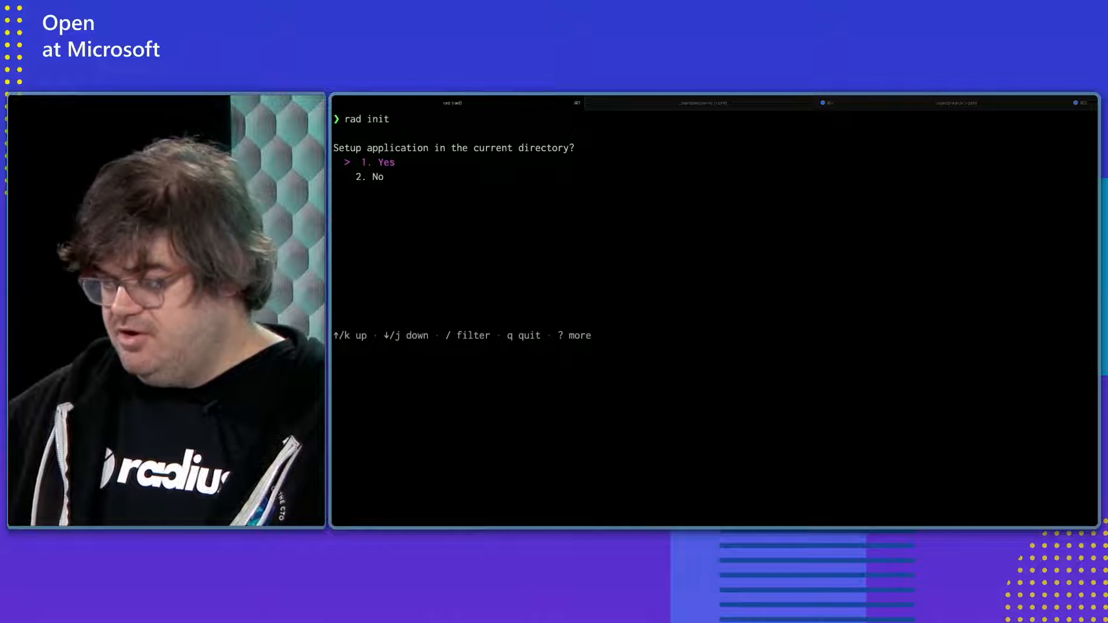
Keep '1. Yes' selected to set up the Radius application in the current directory.
key("enter")
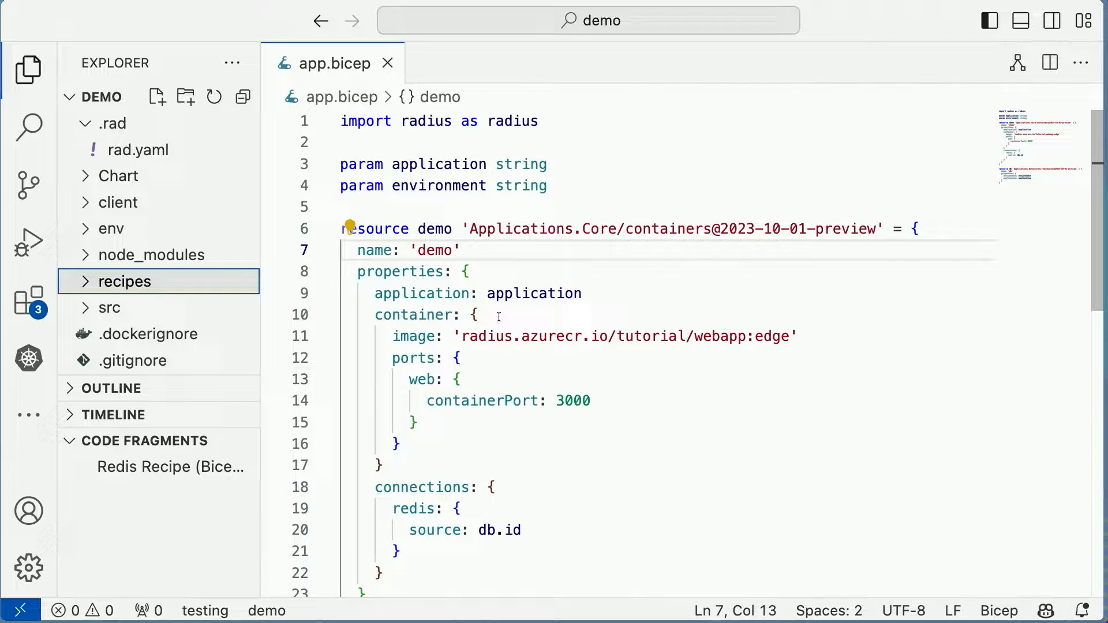
left_click(111, 123)
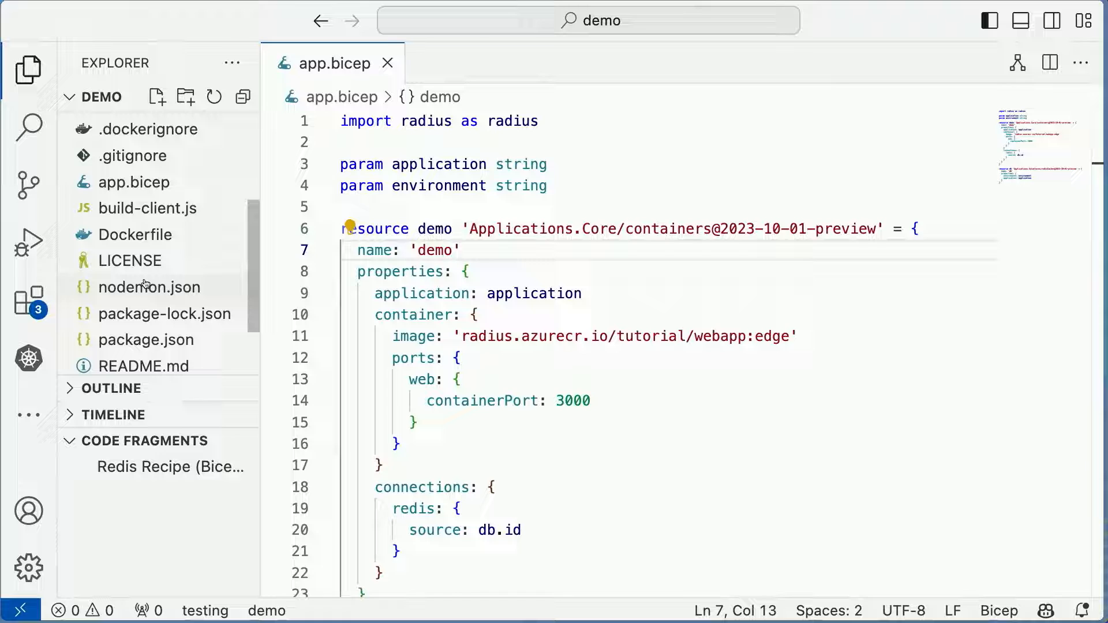
mouse_move(148, 208)
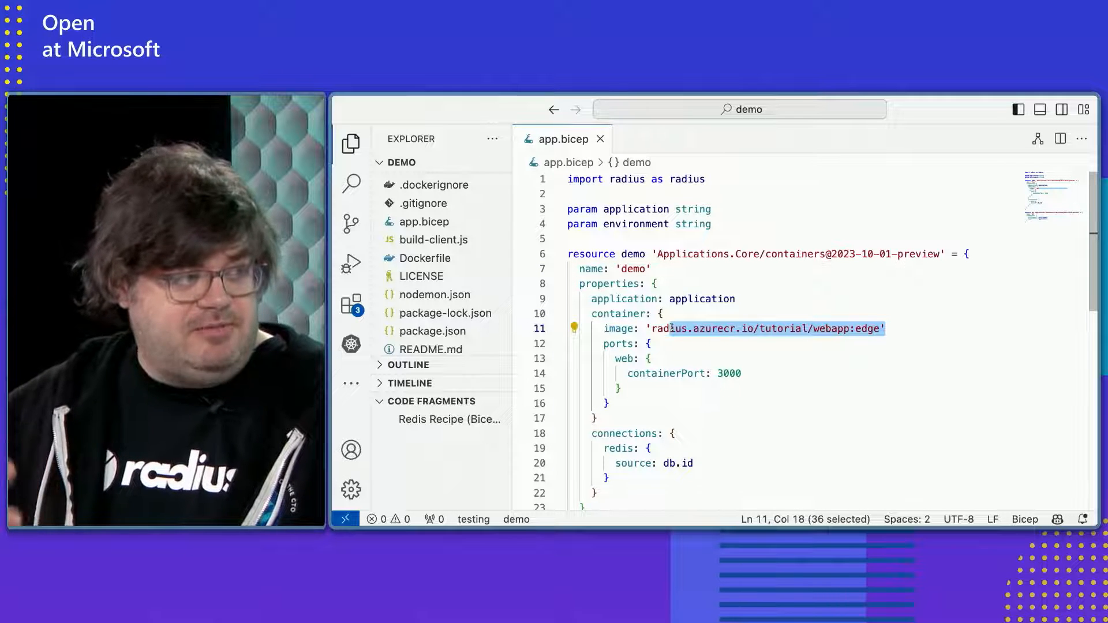
left_click(661, 314)
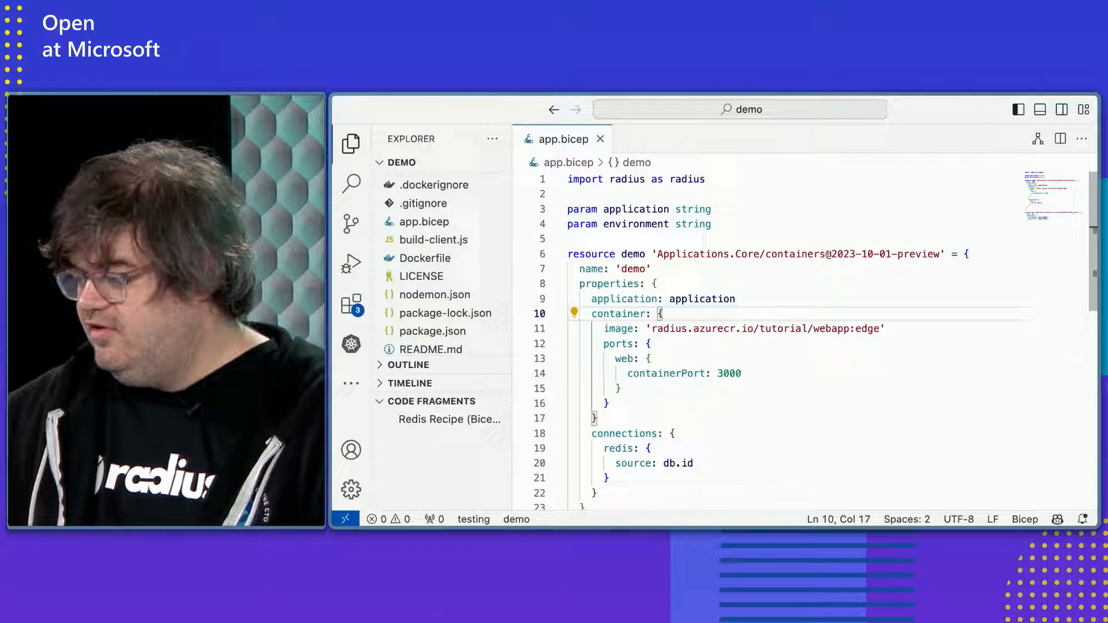
left_click_drag(656, 254, 823, 253)
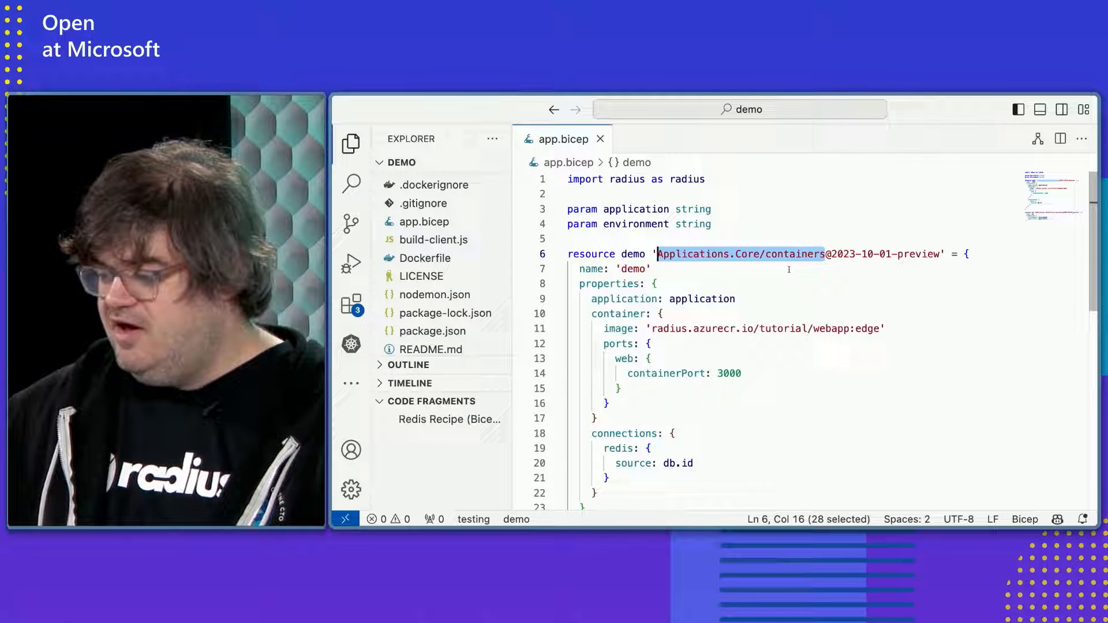
scroll("down", 3)
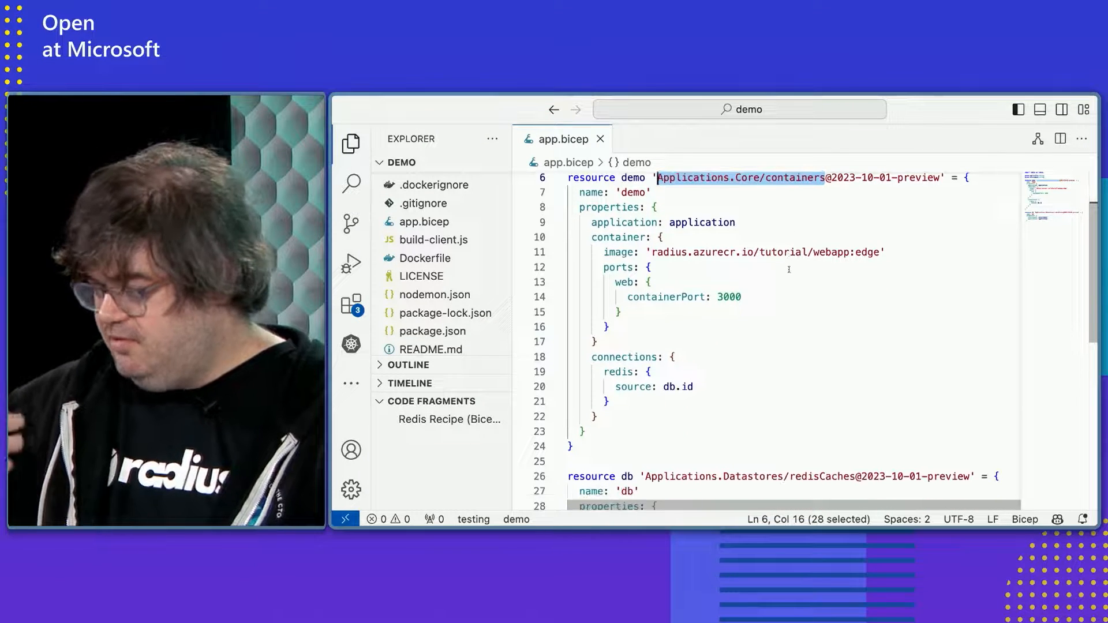
scroll("down", 3)
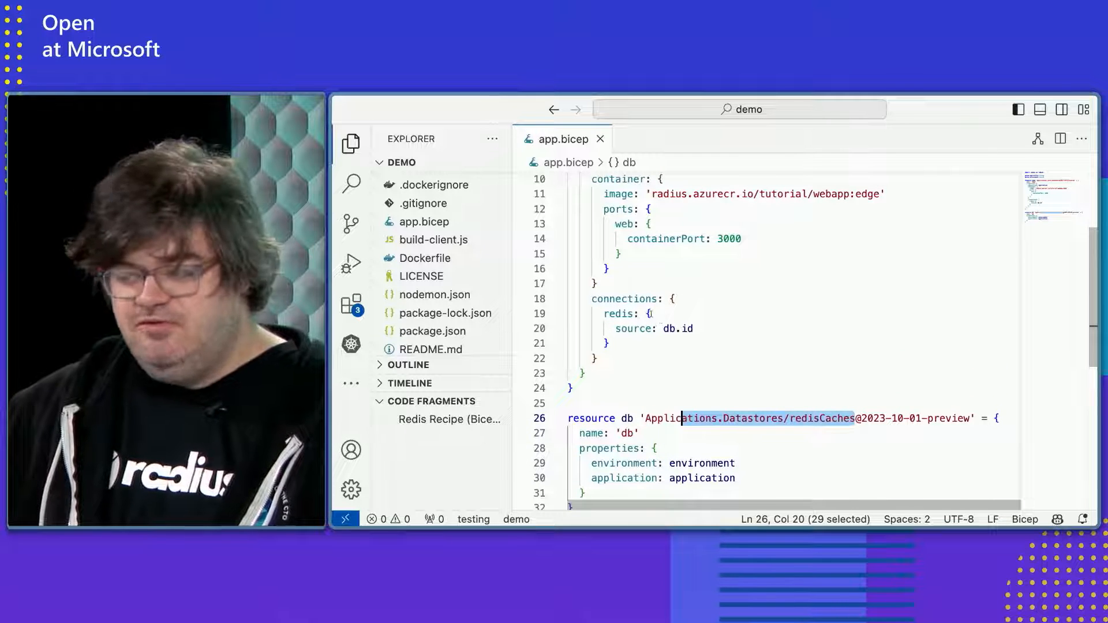
mouse_move(683, 328)
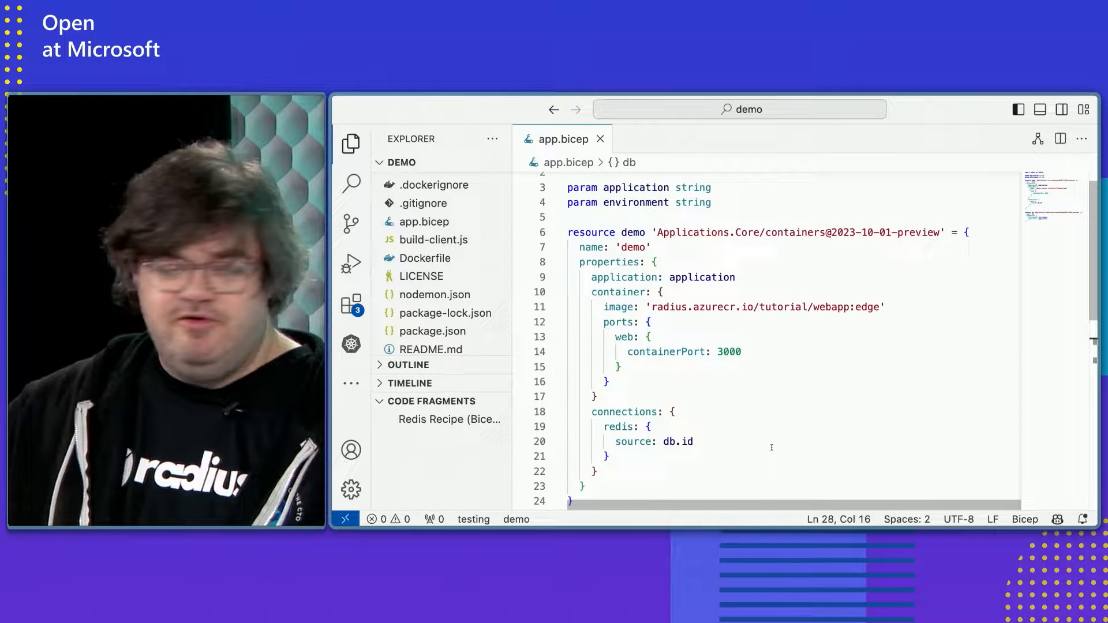
scroll("down", 3)
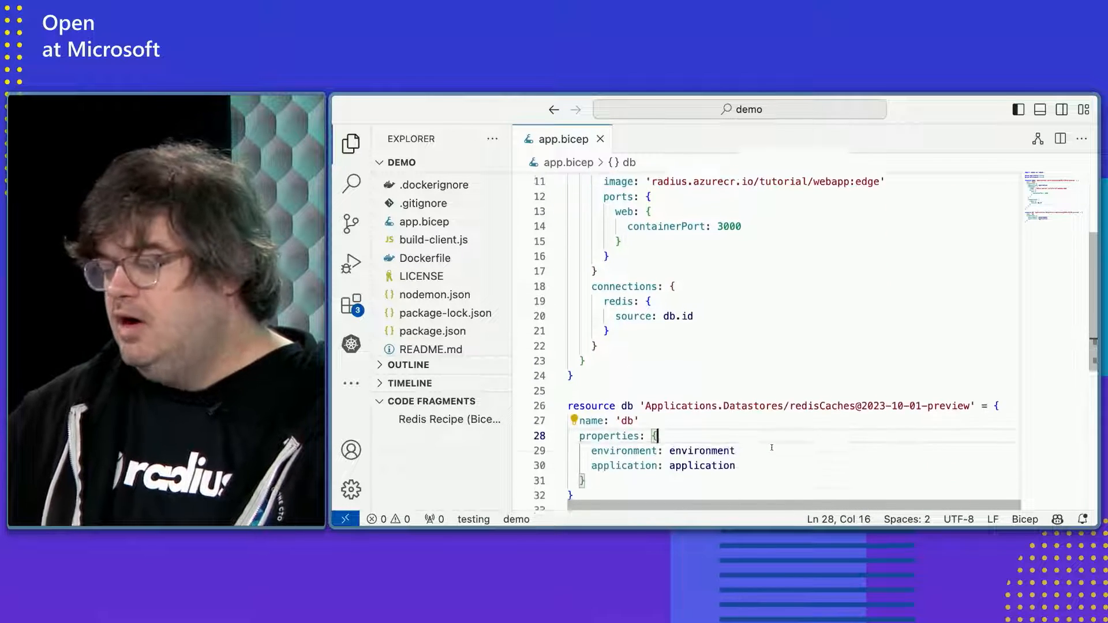
Scroll further down through app.bicep before returning to the rad init output.
scroll("down", 3)
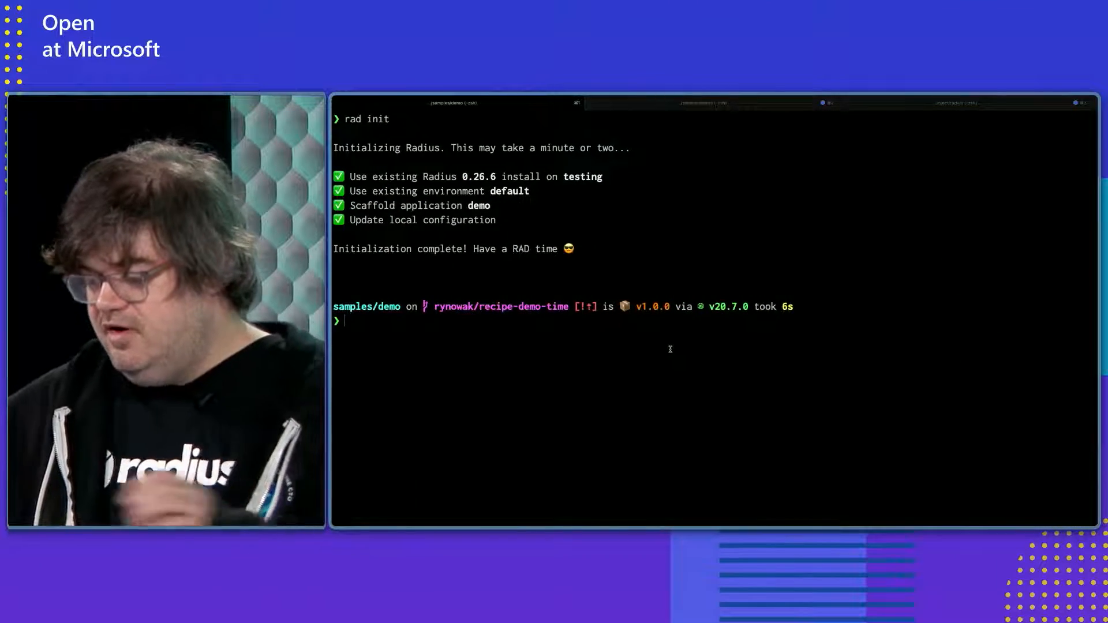
Run 'rad run app.bicep' to deploy the demo container and Redis cache, then switch to Edge.
type("rad run")
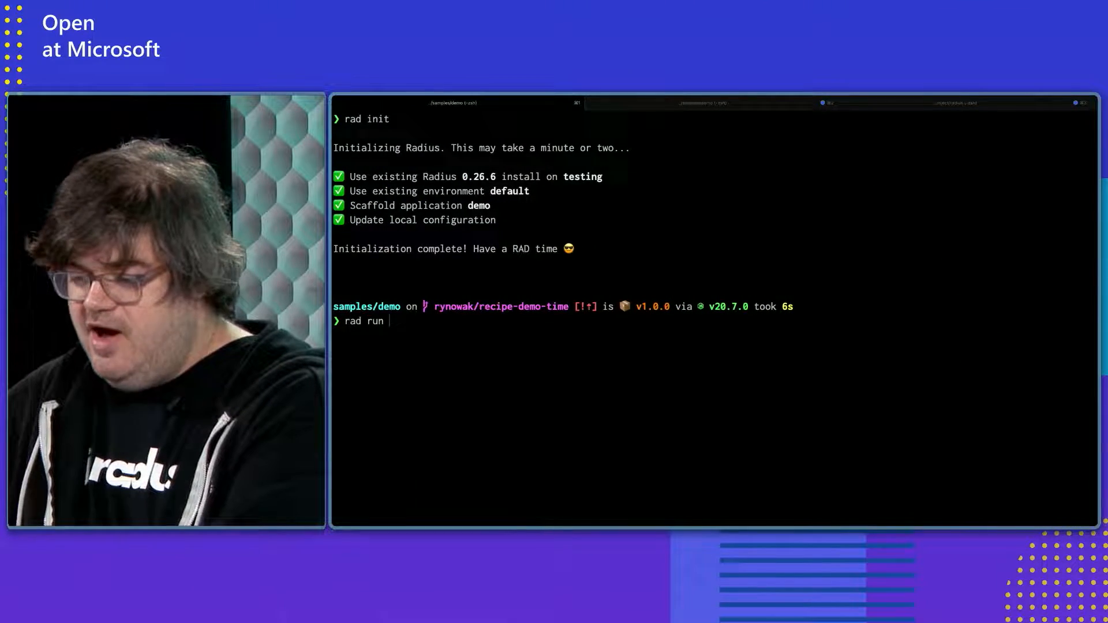
type("app.bicep")
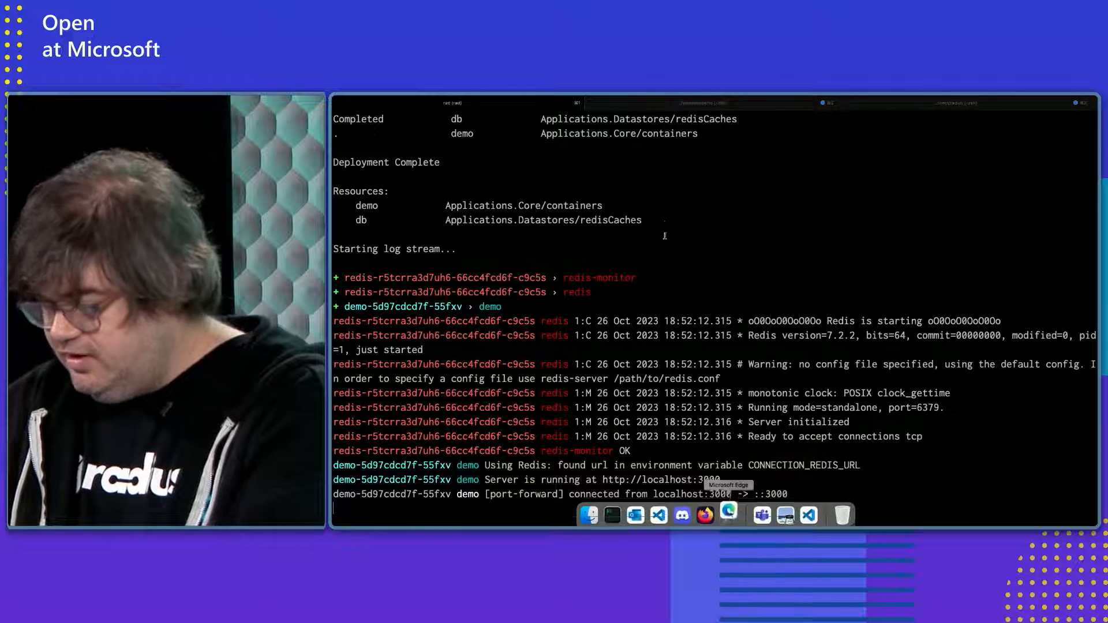
left_click(727, 514)
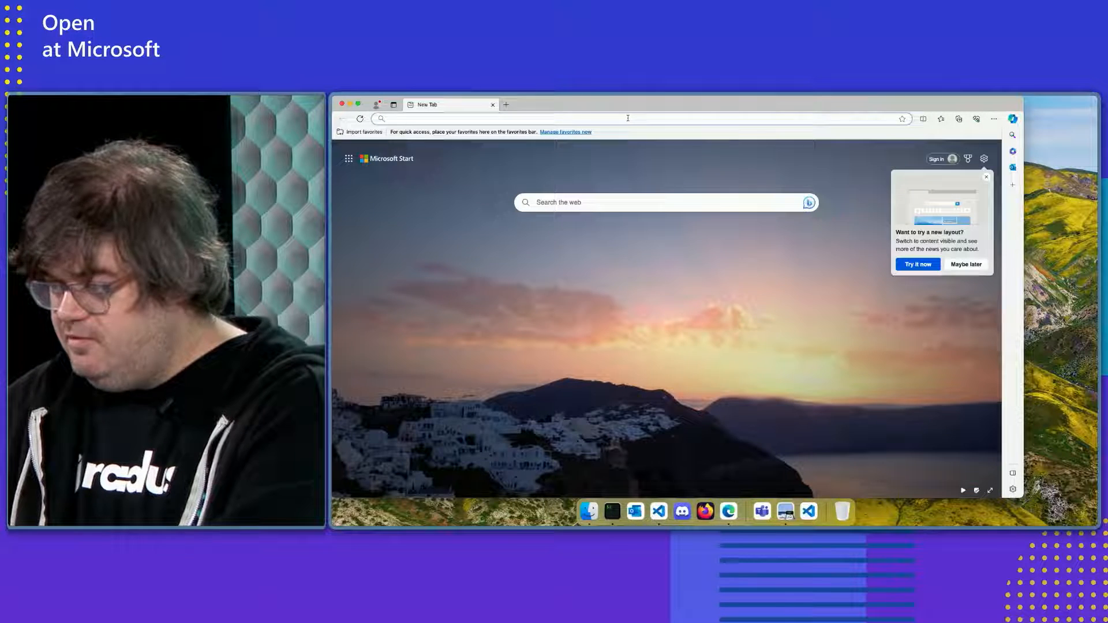
Load localhost:3000 and expand the REDIS connection variables under Radius Connections.
type("localhost:3000")
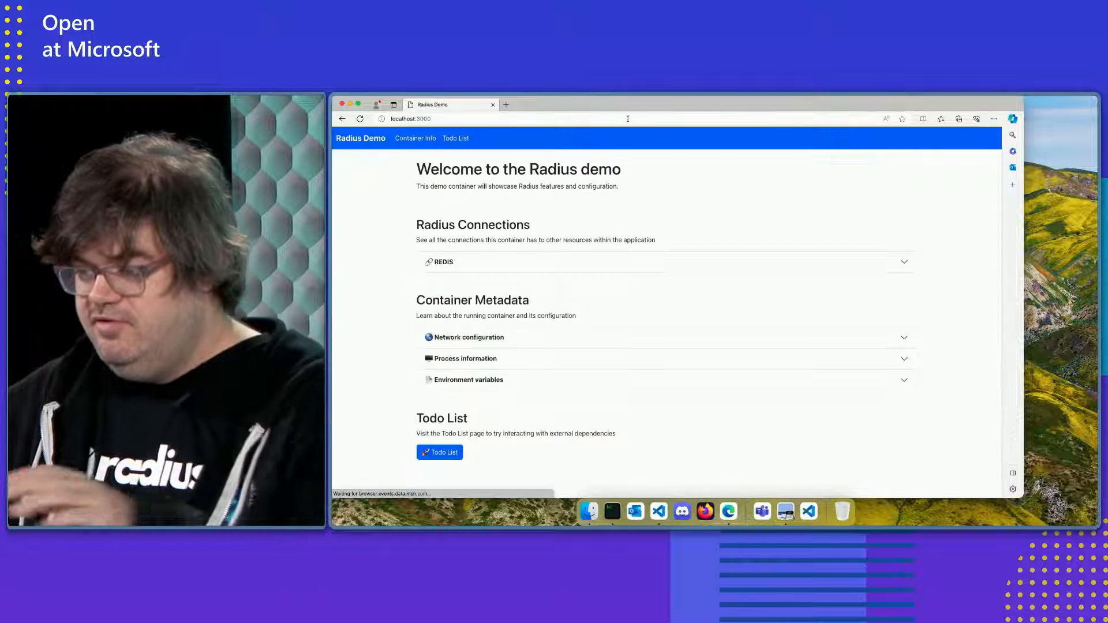
left_click(664, 261)
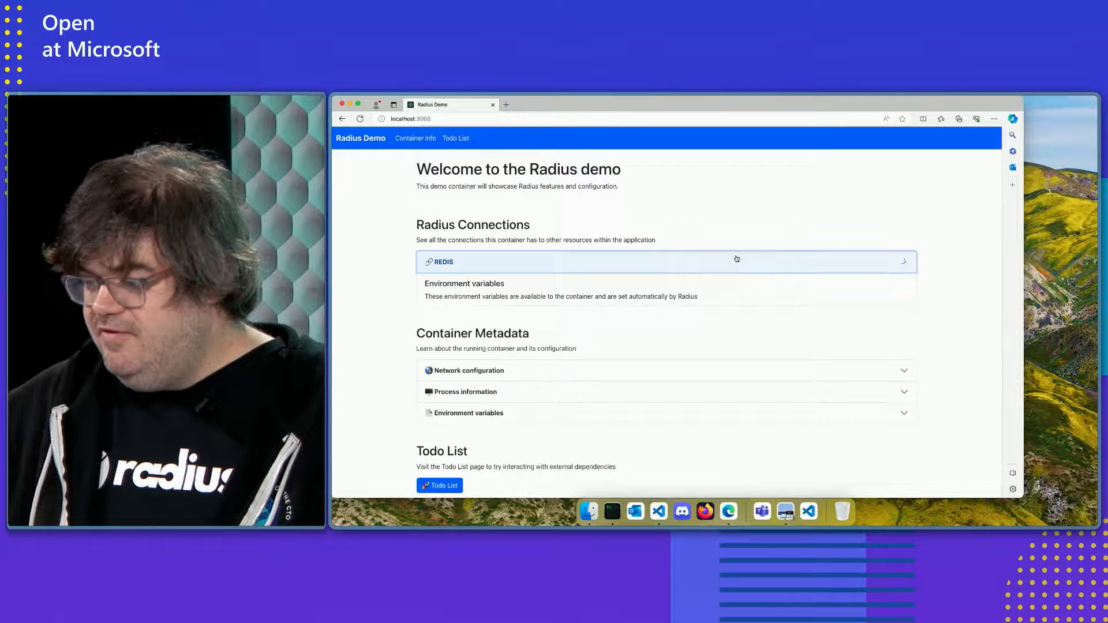
left_click(664, 261)
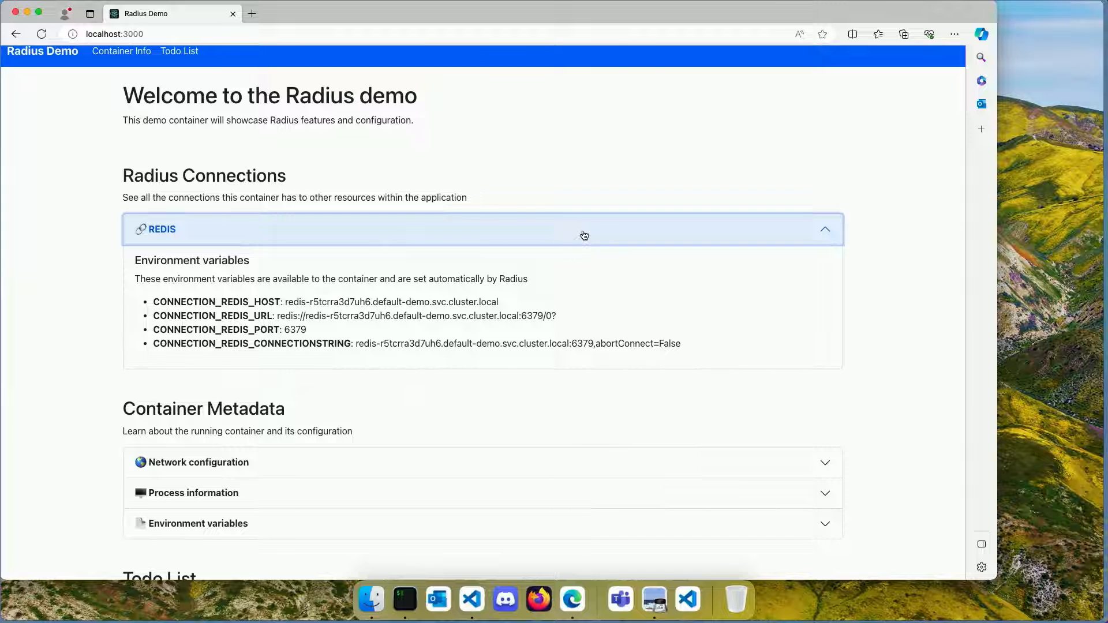
Add a todo item titled 'Test this out' on the Todo List page.
left_click(180, 61)
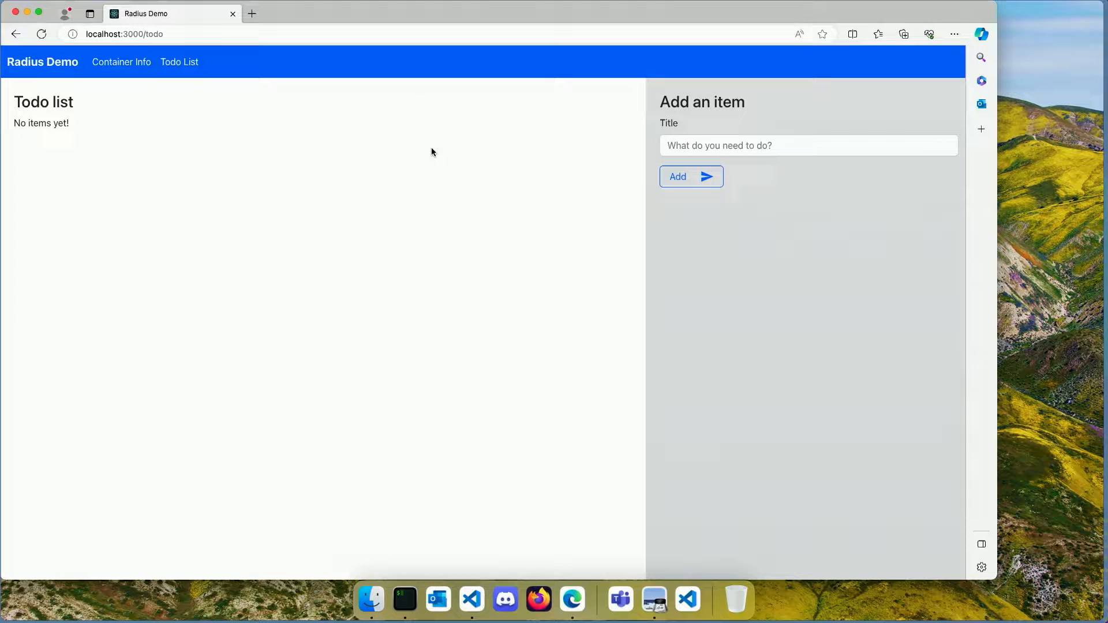
type("T")
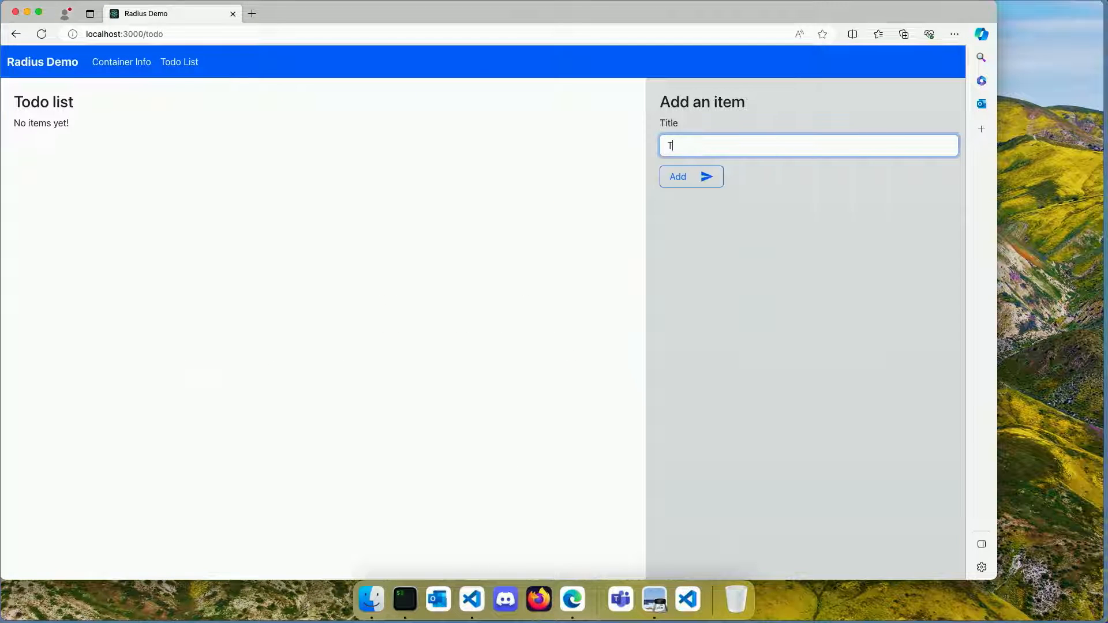
left_click(690, 176)
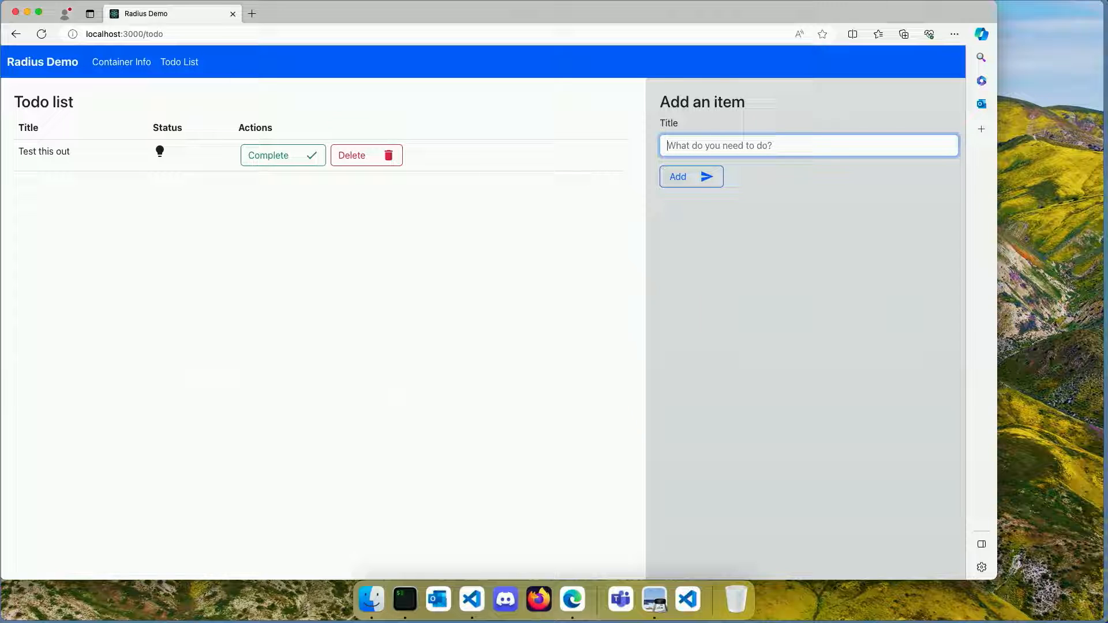
mouse_move(519, 305)
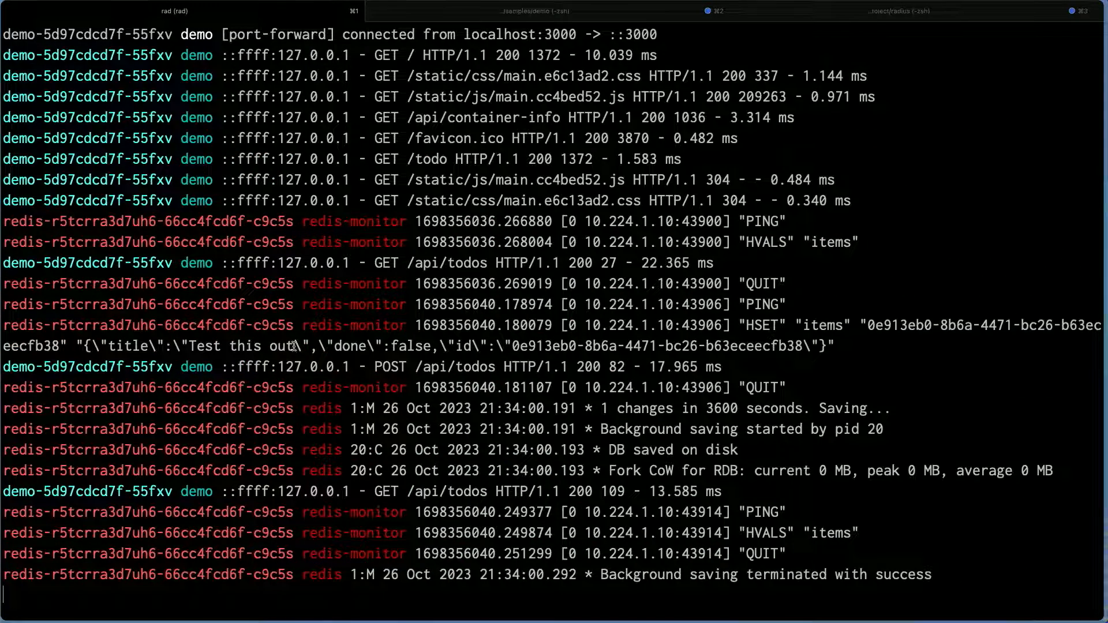
Highlight the HSET and POST /api/todos log lines, then press Ctrl+C in the terminal.
left_click_drag(187, 345, 296, 345)
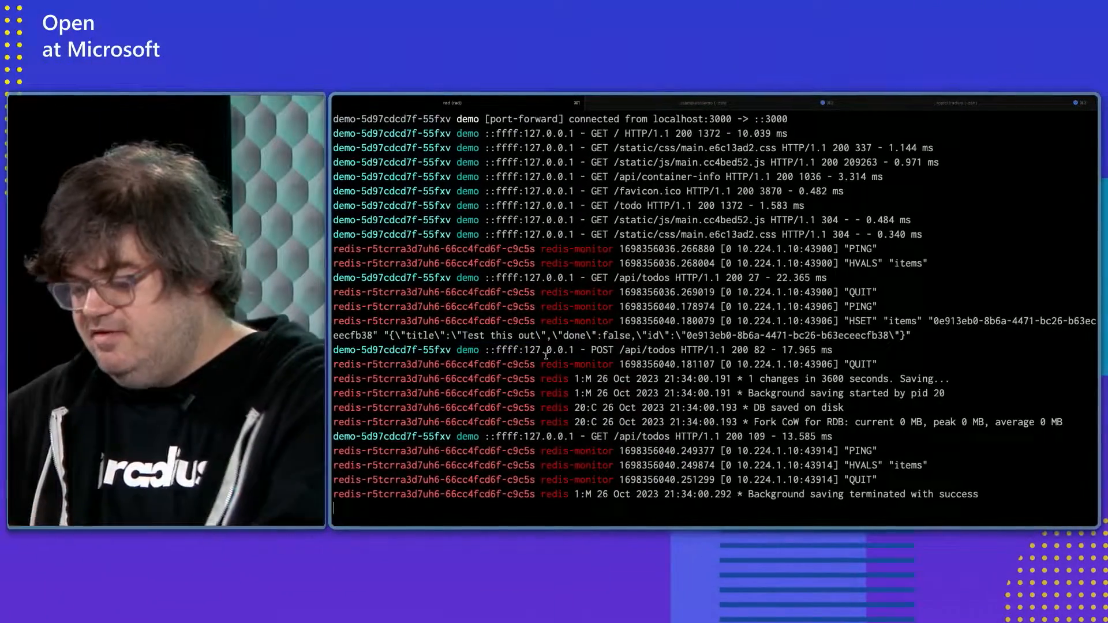
key("ctrl+c")
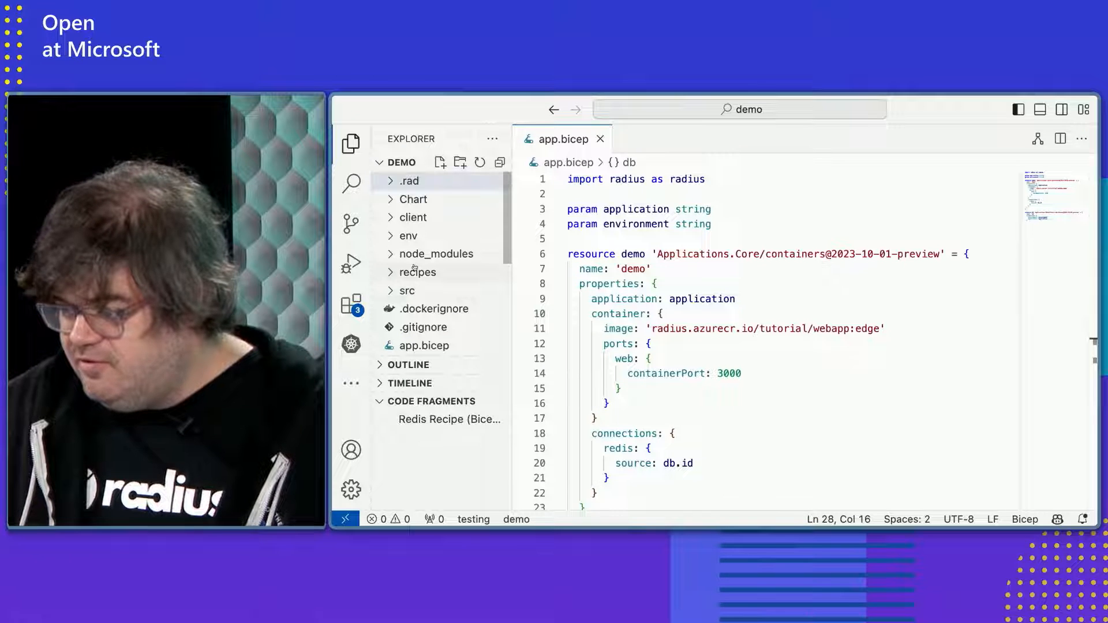
Open recipes/redis-azure.bicep and highlight its resource redis block.
left_click(416, 272)
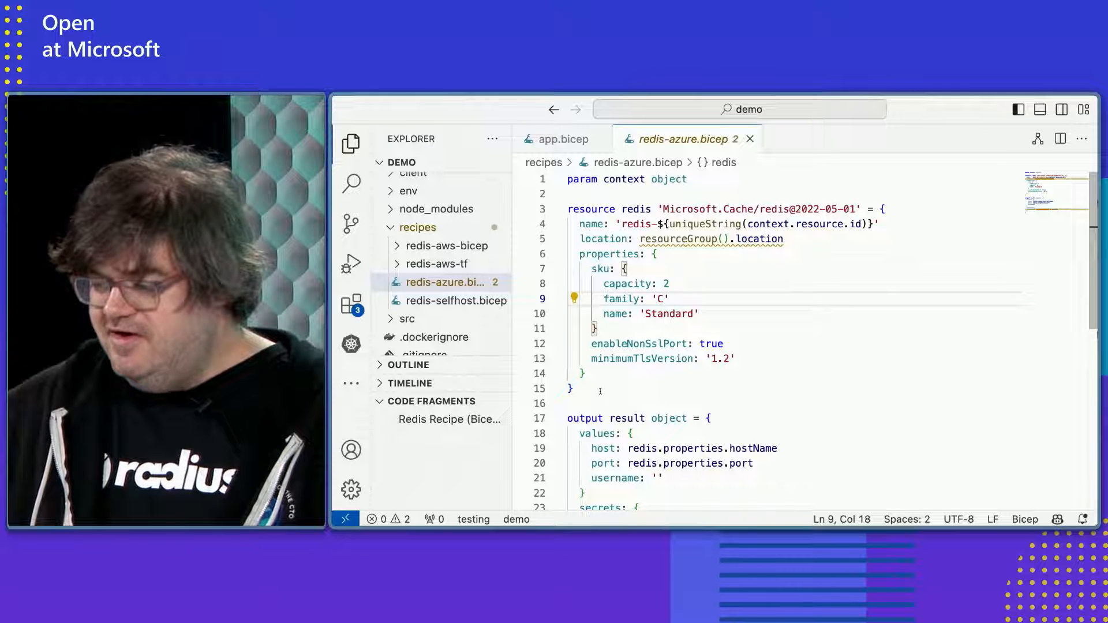
left_click_drag(567, 208, 581, 373)
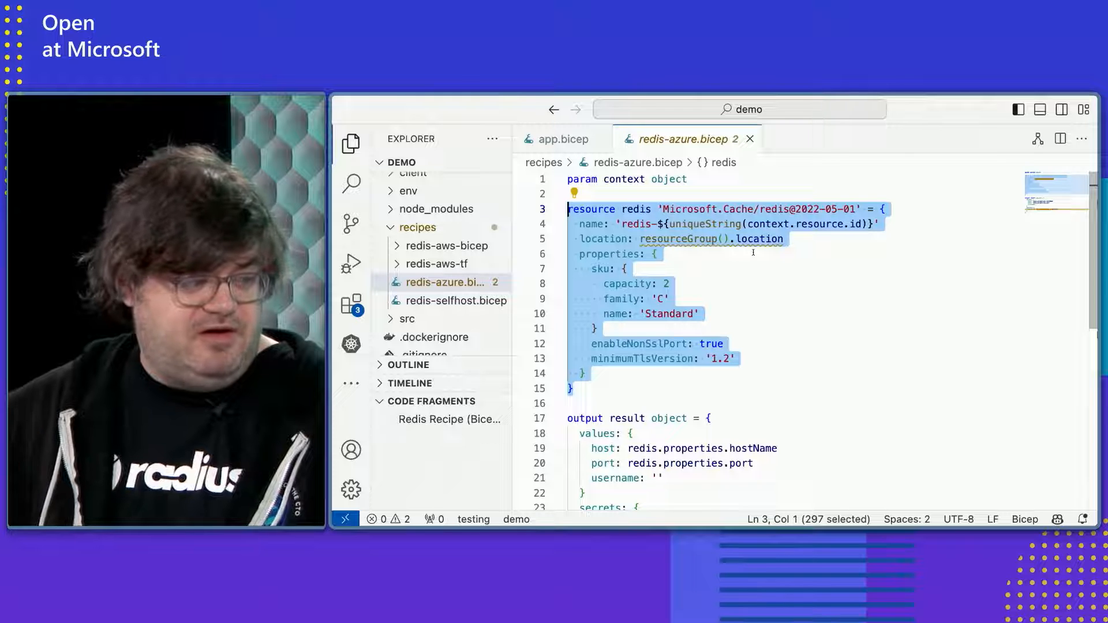
scroll("down", 3)
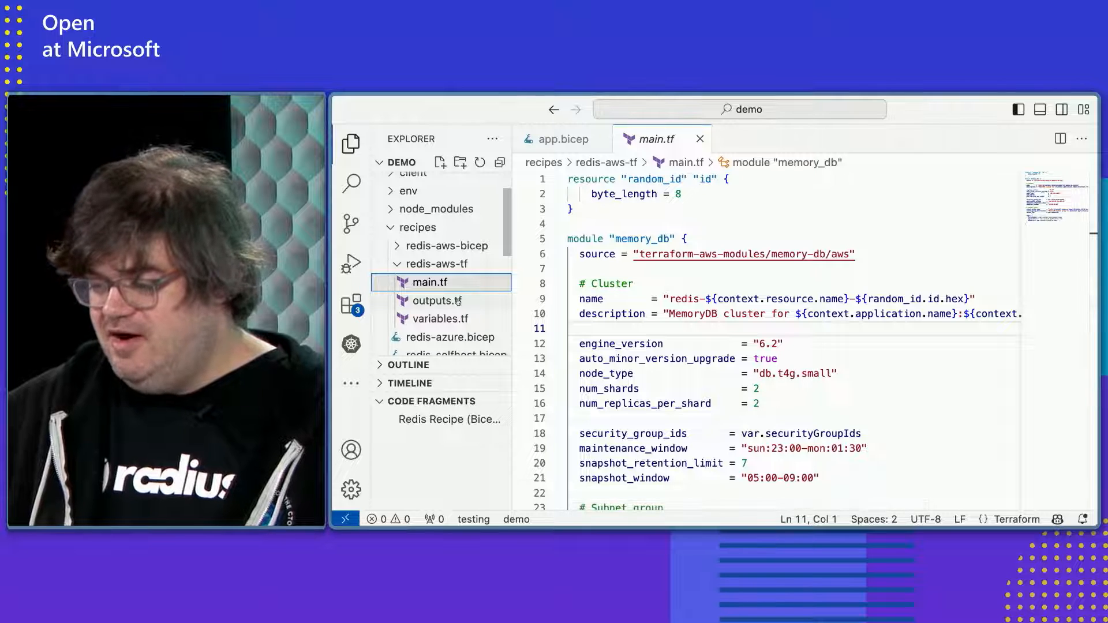
Show the redis-aws-tf recipe's outputs.tf with its host and port outputs.
left_click(437, 300)
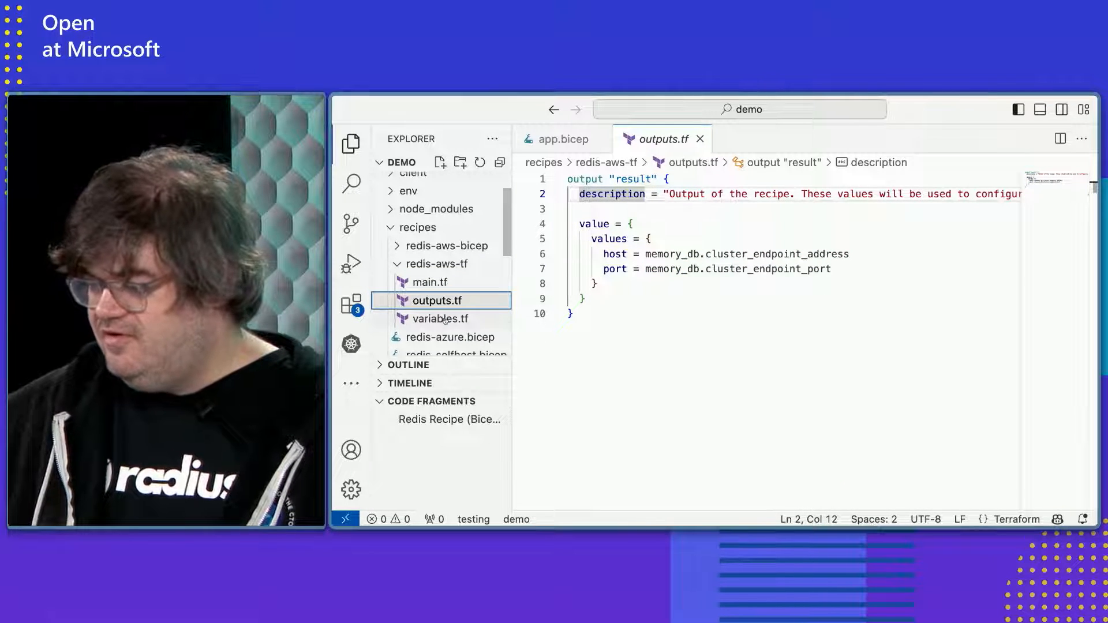
left_click(429, 282)
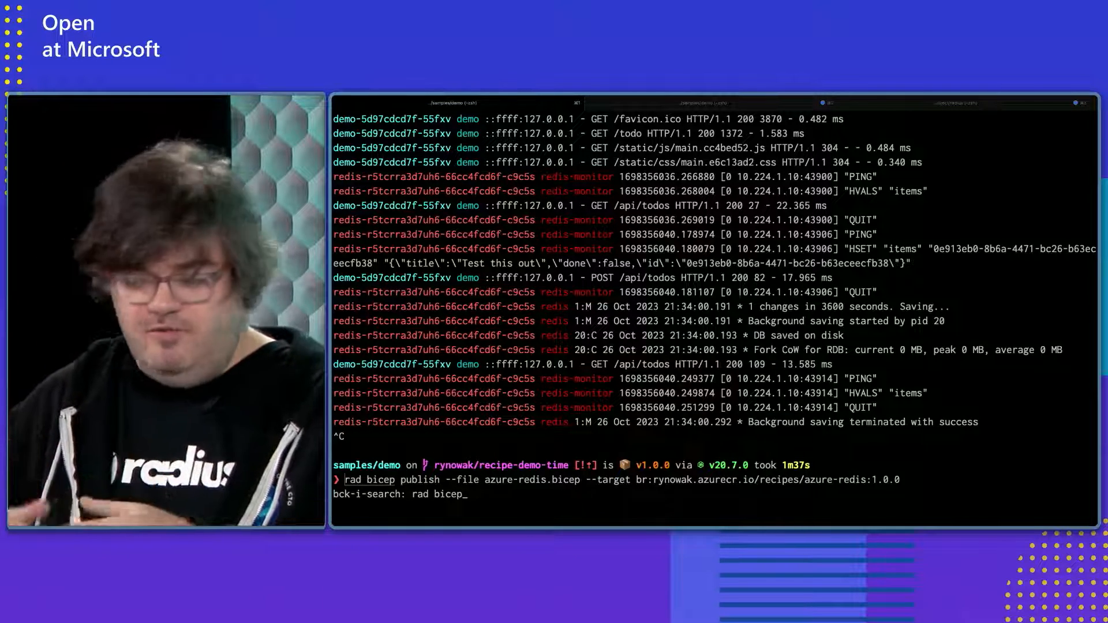
Run the recalled 'rad bicep publish --file azure-redis.bicep' command to publish version 1.0.0.
key("BackSpace")
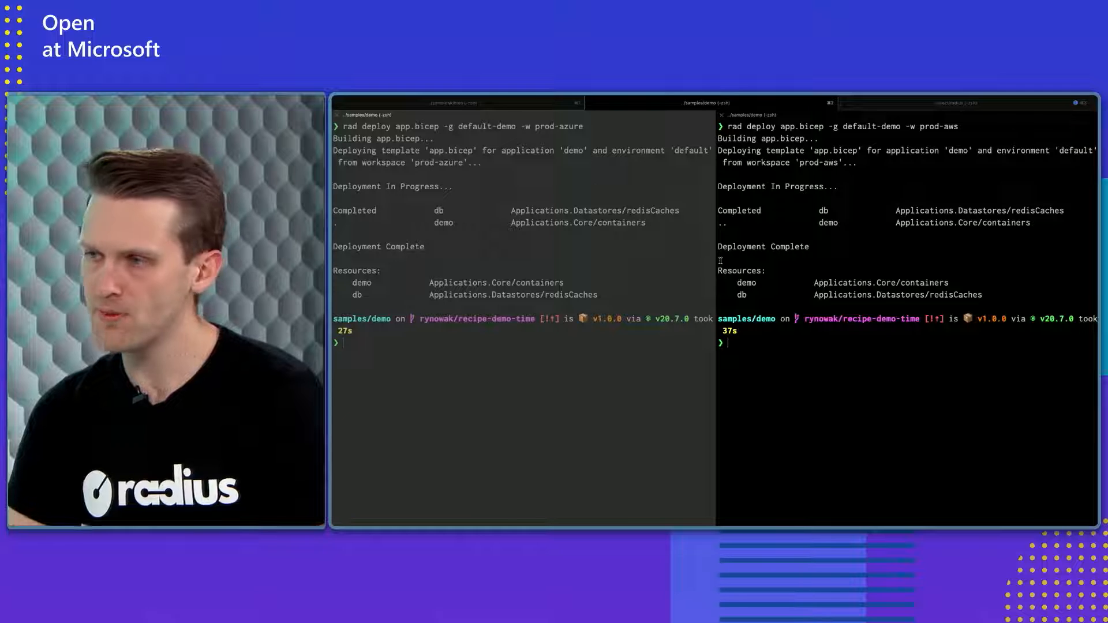
Enter 'rad app graph' for the demo app in the prod-azure and prod-aws workspaces.
type("rad")
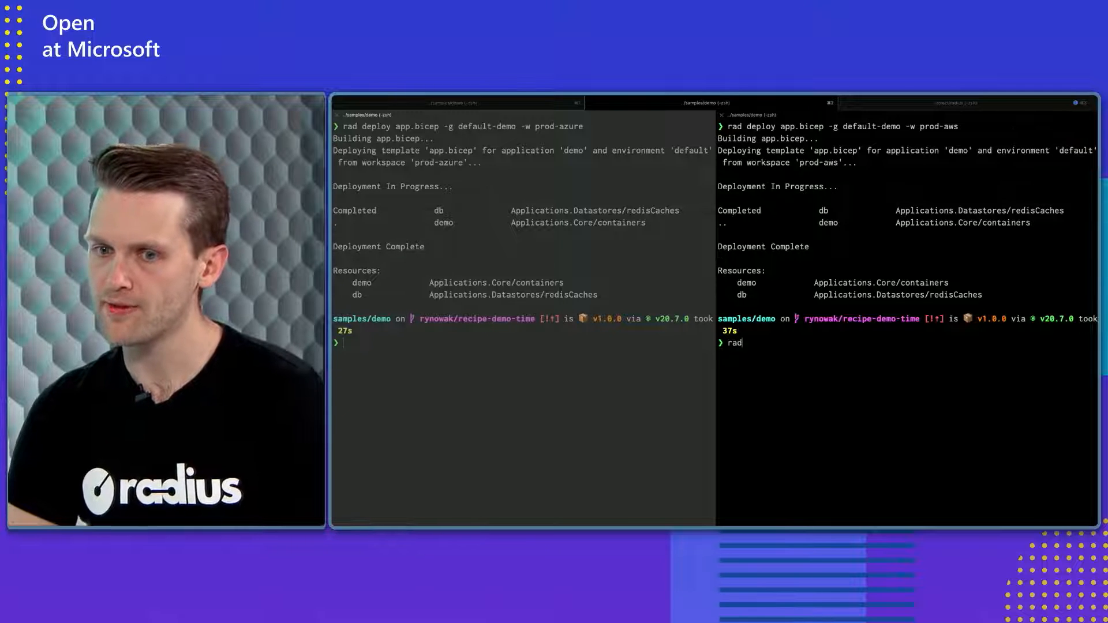
type("app")
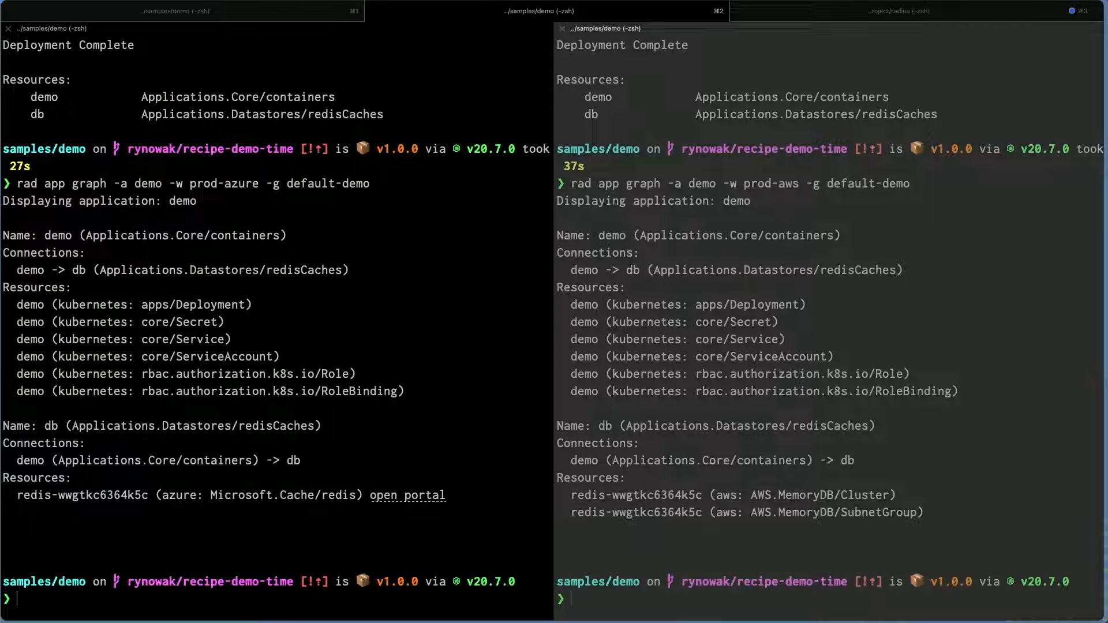
mouse_move(346, 308)
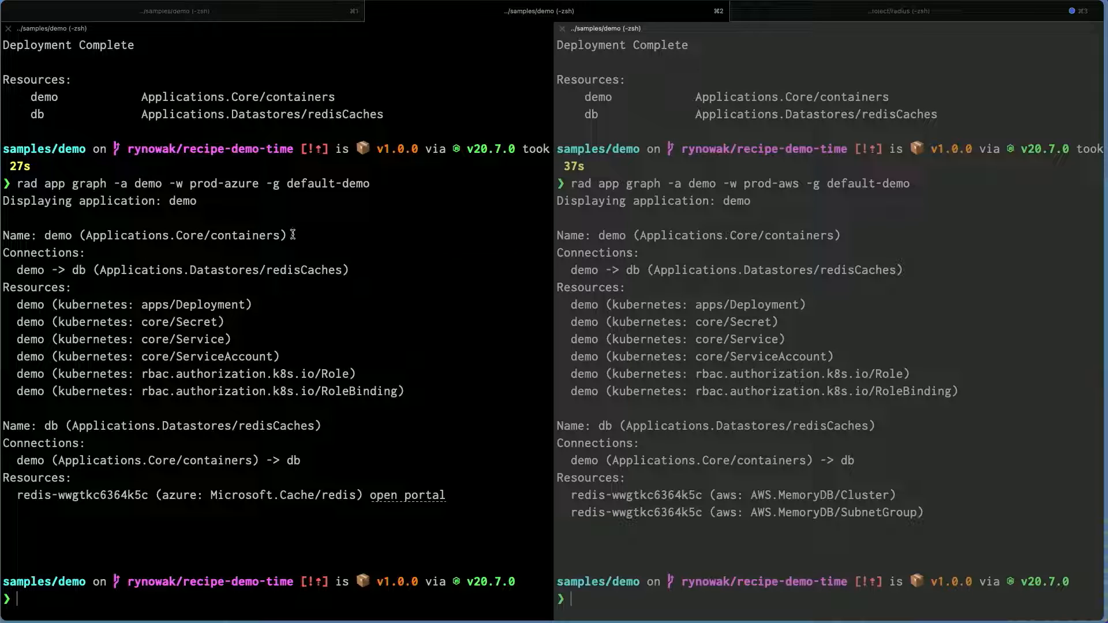
double_click(166, 235)
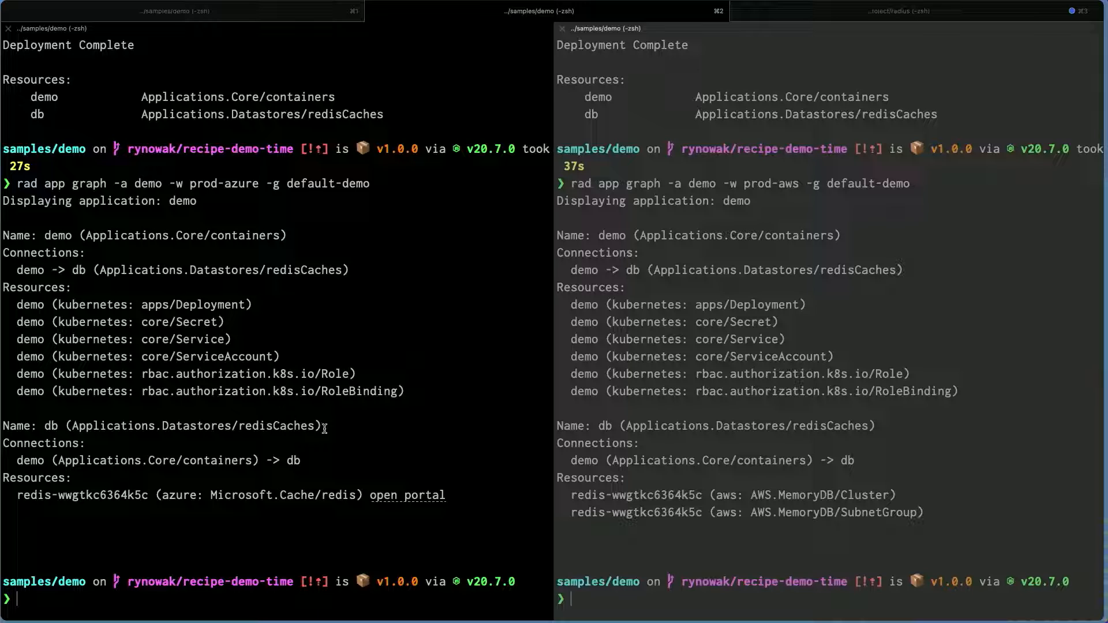
double_click(181, 425)
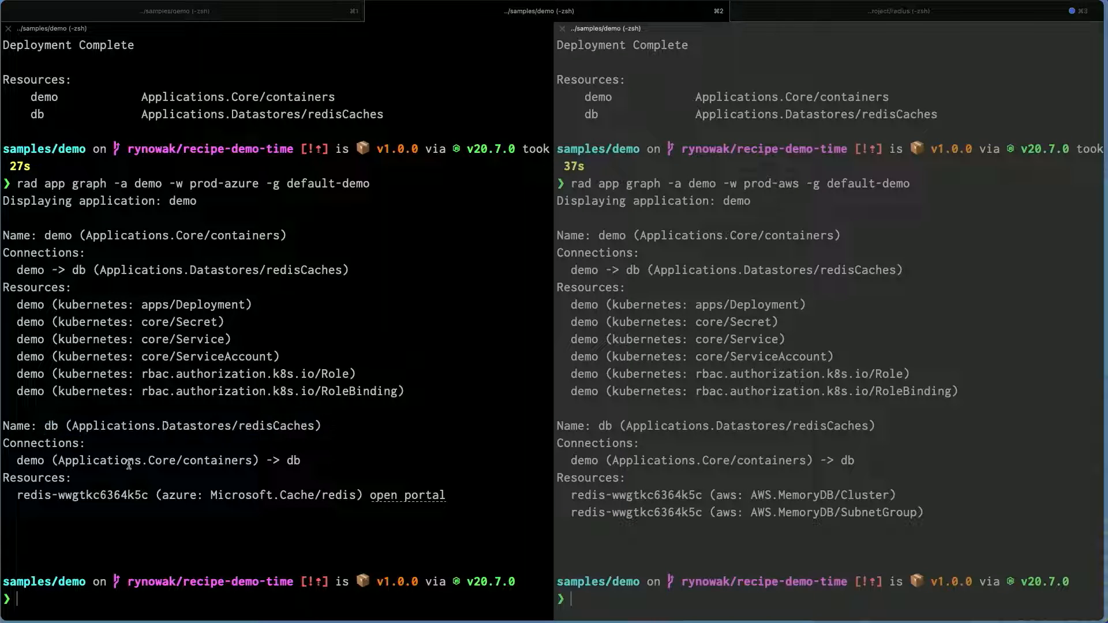
mouse_move(251, 460)
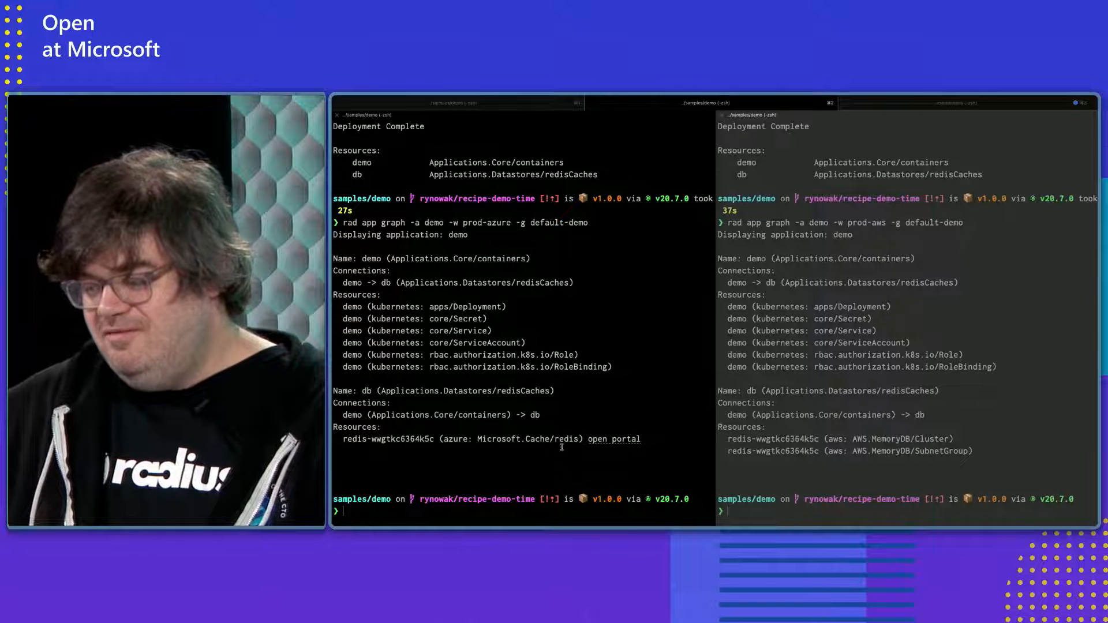
mouse_move(563, 411)
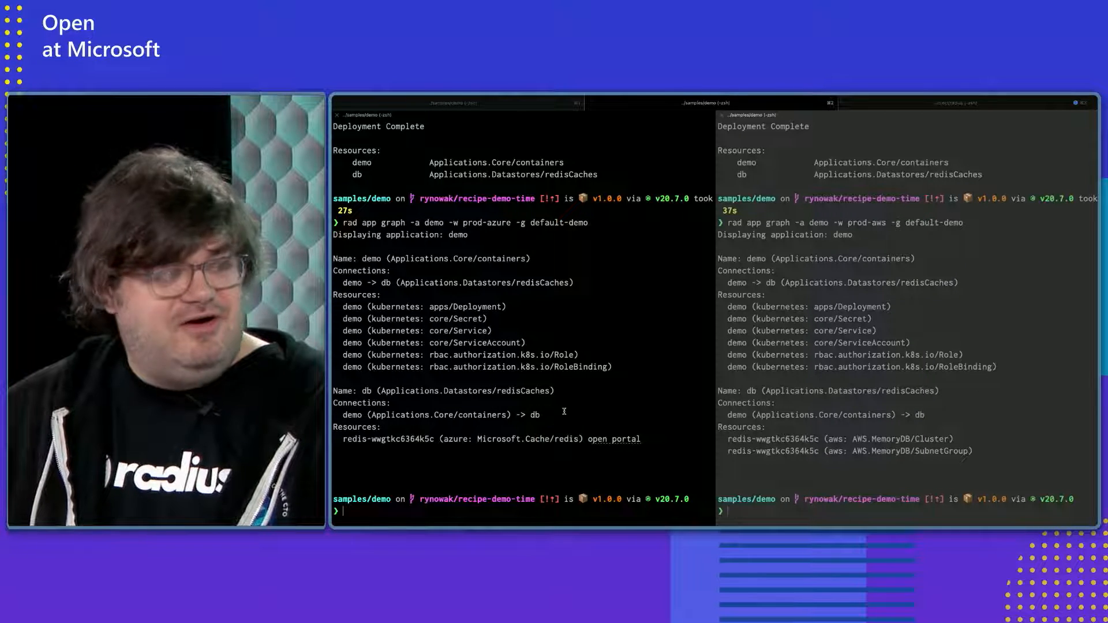